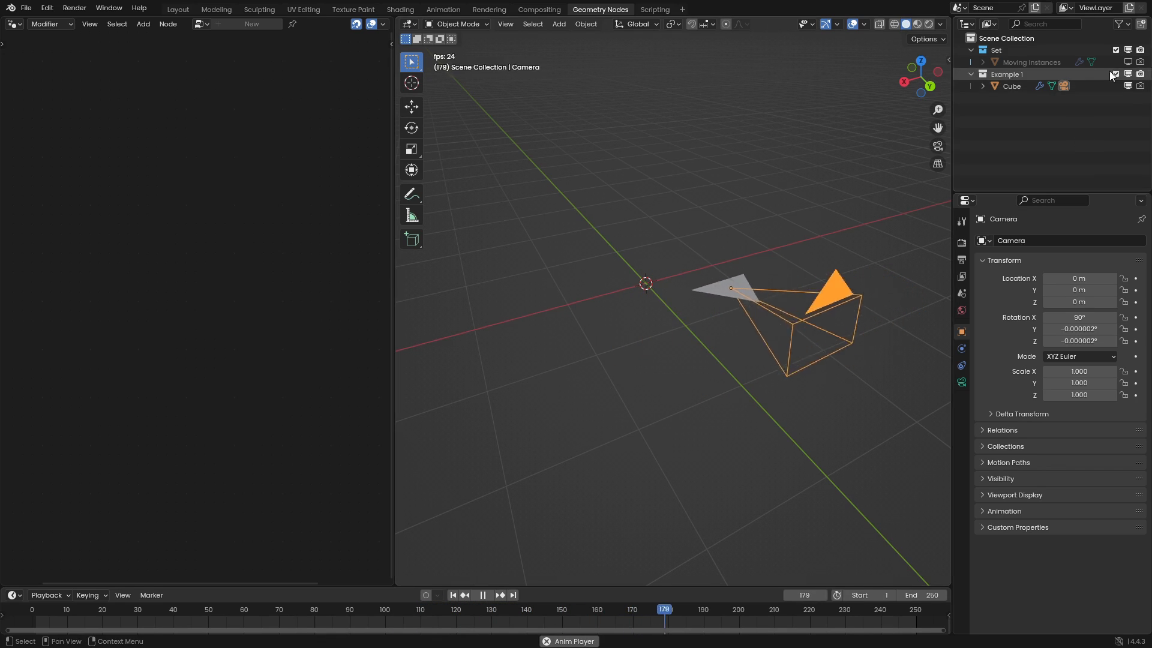
Stop playback and add a new camera at the world origin.
{"action": "key", "text": "shift+a"}
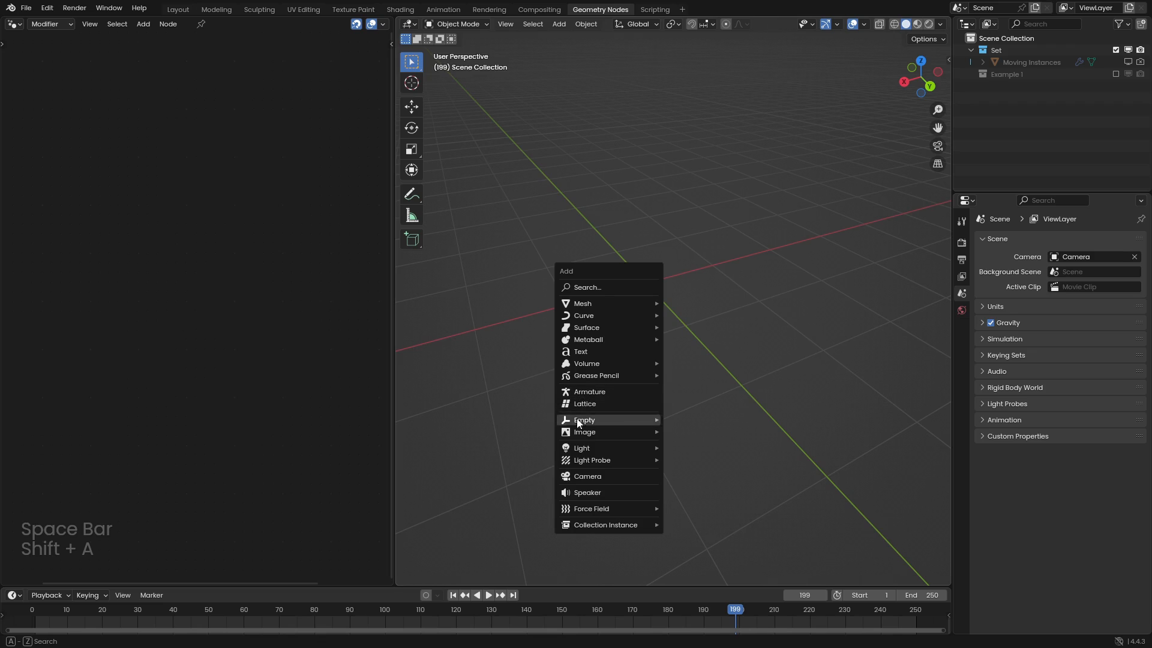
{"action": "left_click", "coordinate": [588, 476]}
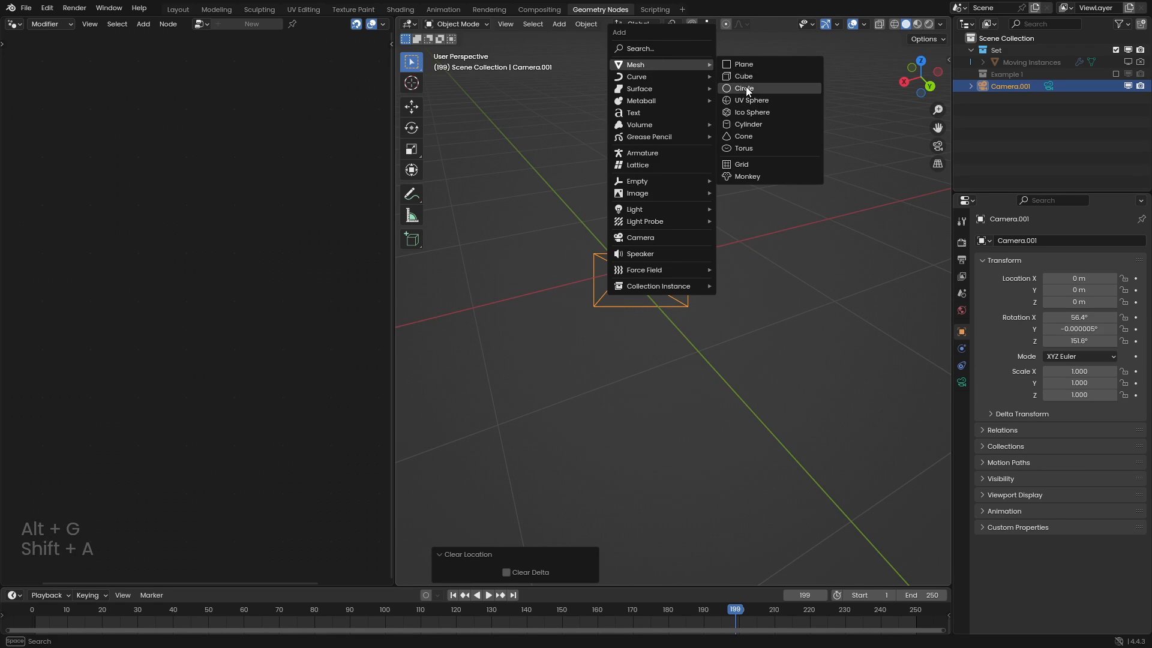
Add a 3-vertex circle mesh and fill it into a single triangular face.
{"action": "left_click", "coordinate": [745, 87]}
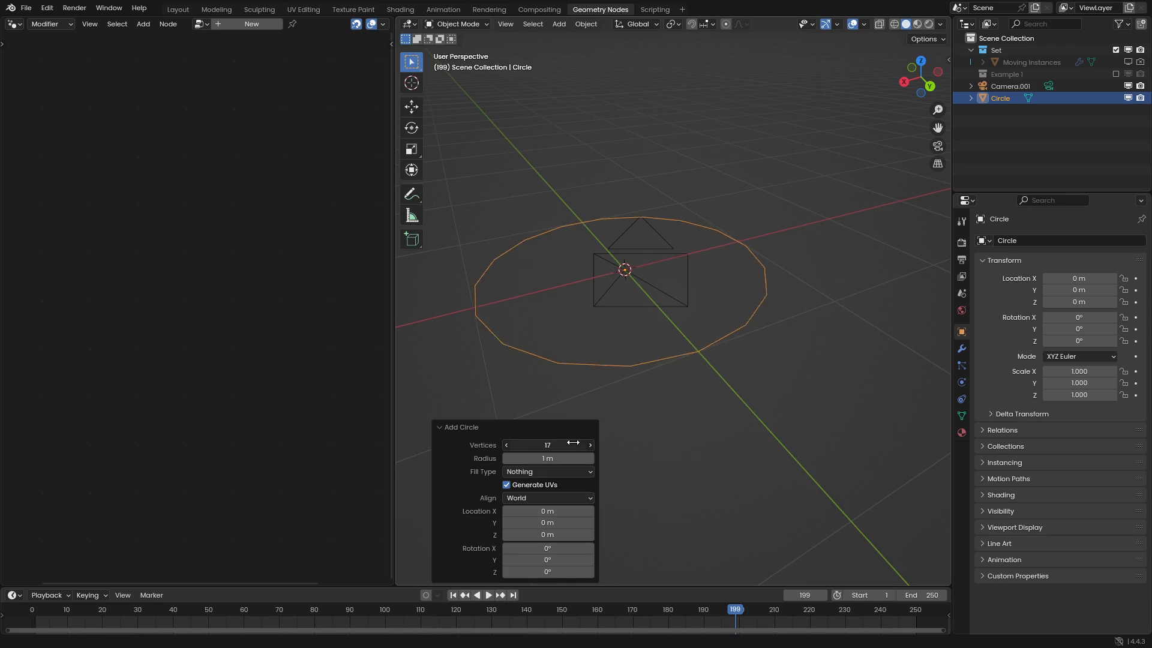
{"action": "key", "text": "Tab"}
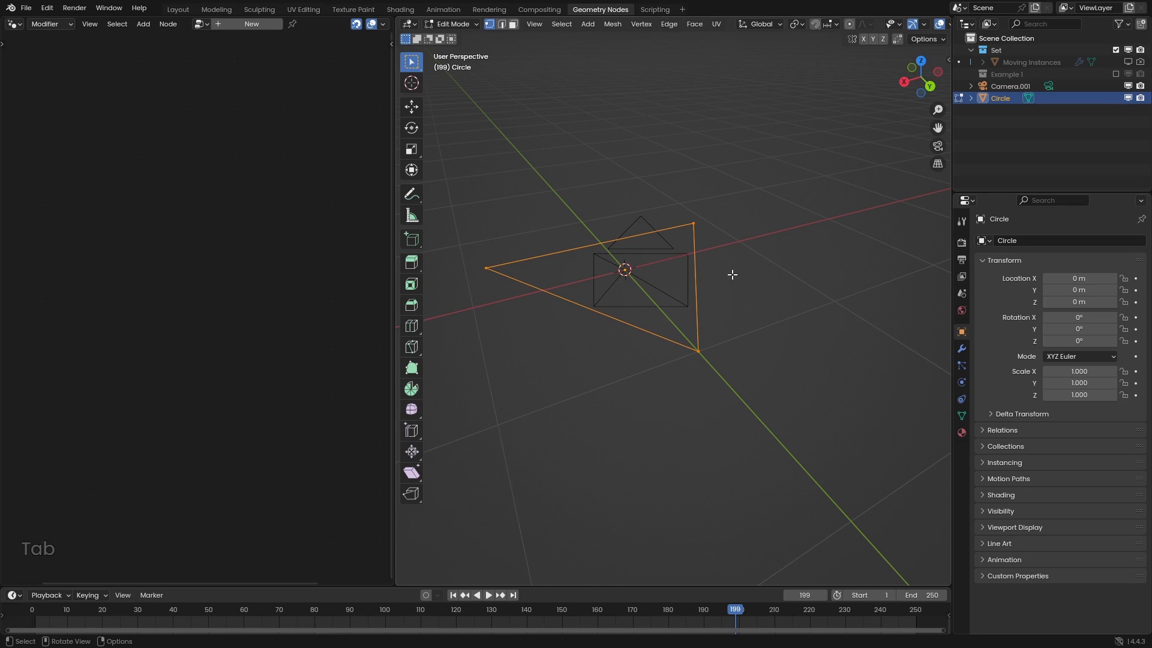
{"action": "key", "text": "Tab"}
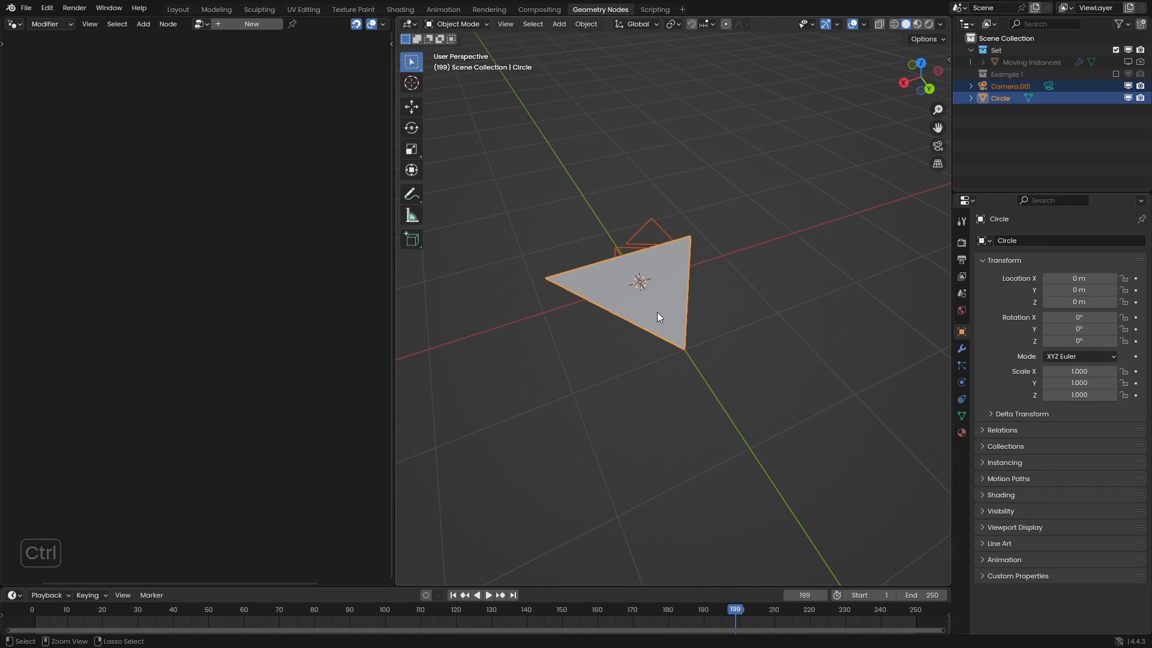
Parent the camera to the triangle with Vertex (Triangle) and return to editing its mesh.
{"action": "key", "text": "ctrl+p"}
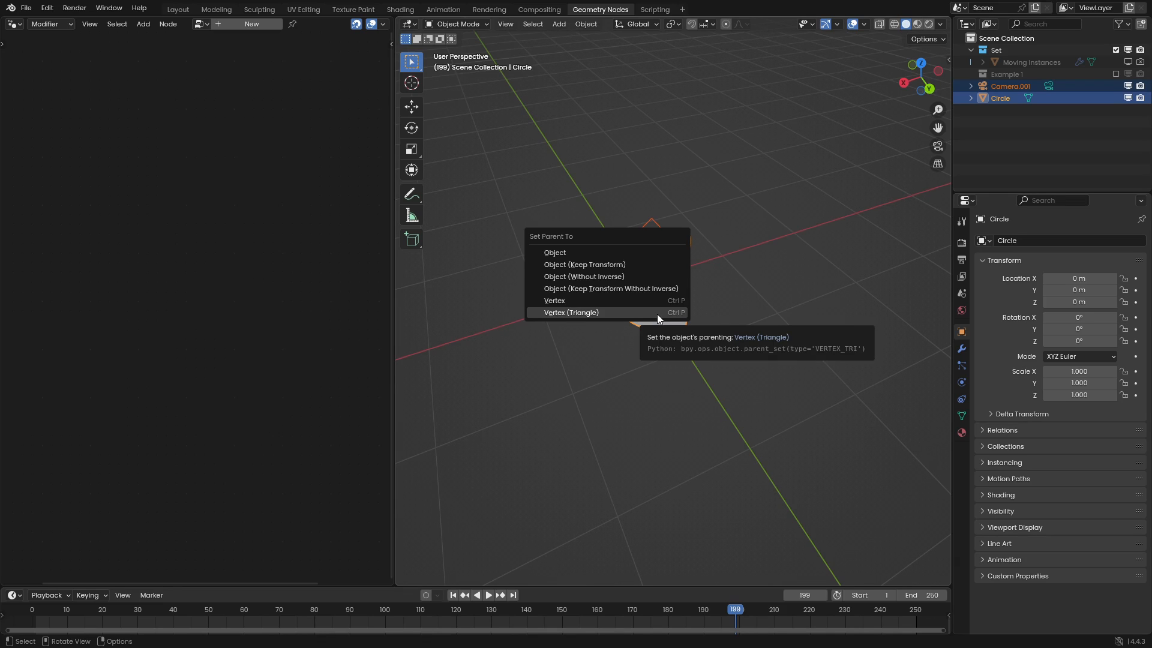
{"action": "left_click", "coordinate": [571, 312]}
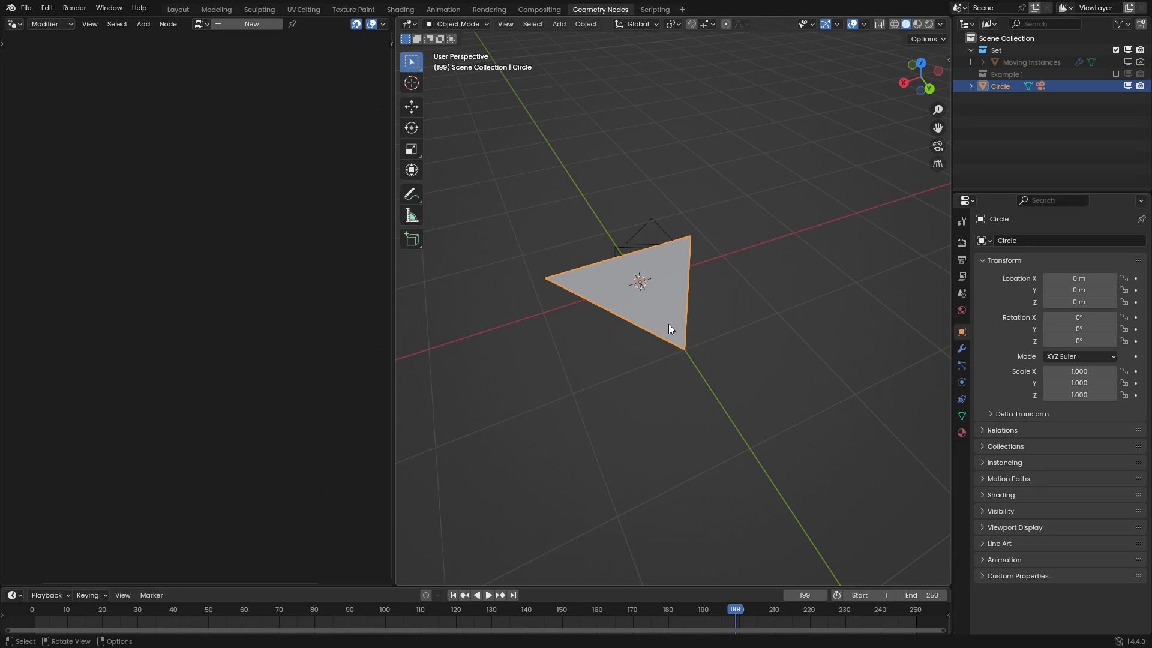
{"action": "key", "text": "Tab"}
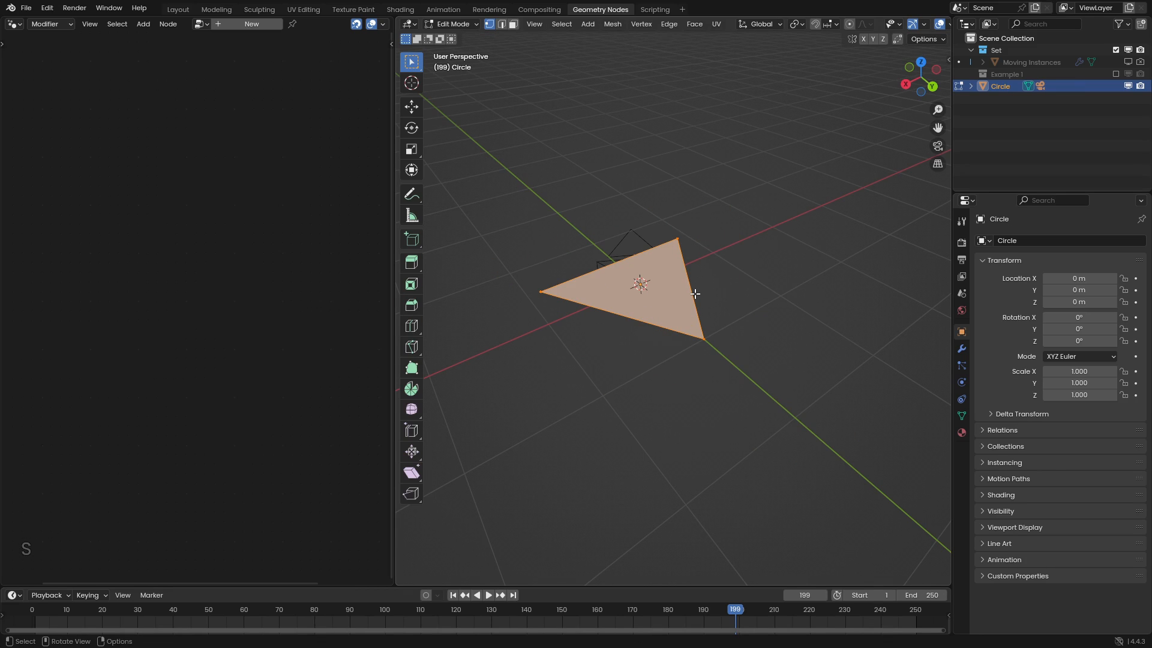
{"action": "mouse_move", "coordinate": [666, 284]}
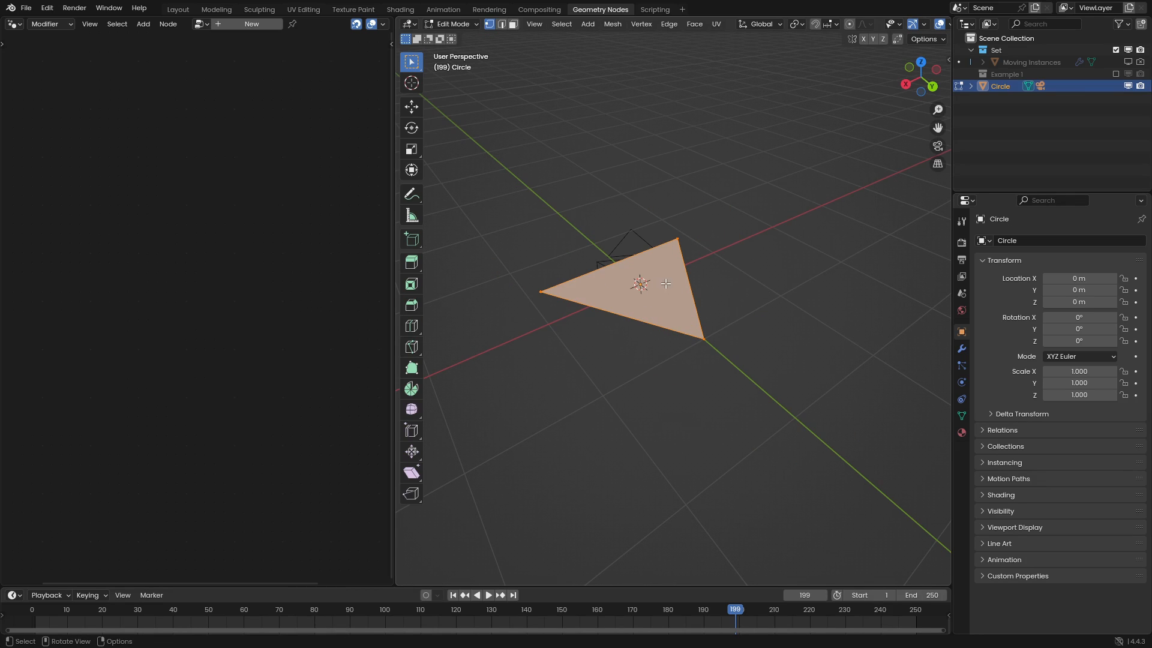
Scale the triangle's mesh to 0.1 around the origin and return to Object Mode.
{"action": "key", "text": "Tab"}
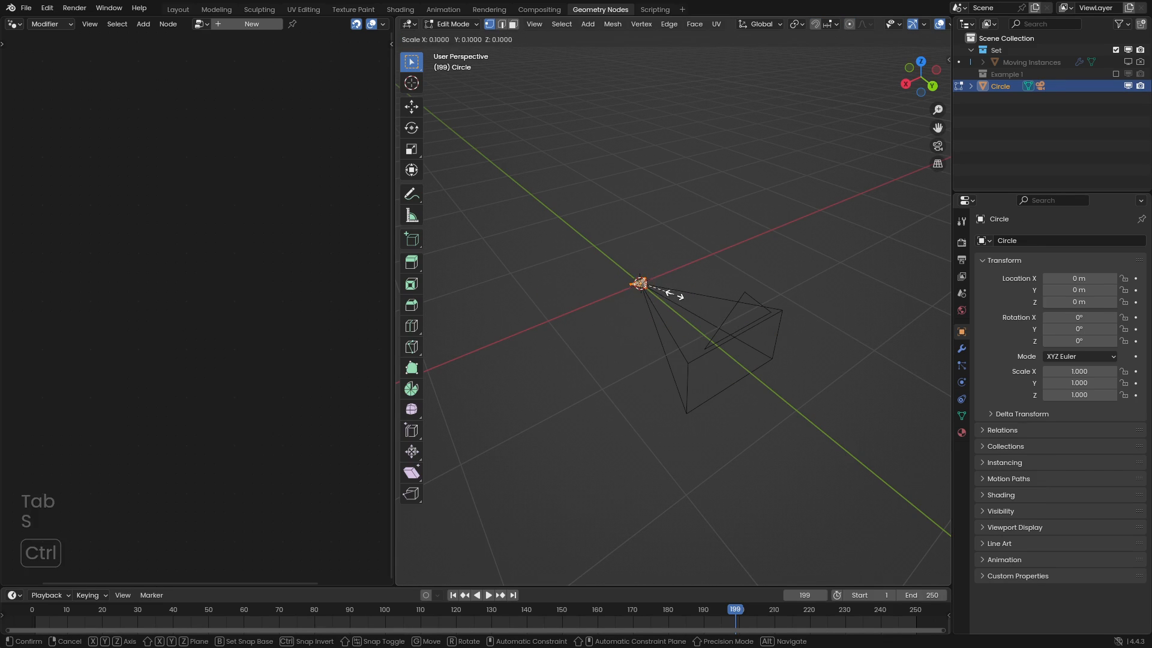
{"action": "key", "text": "Tab"}
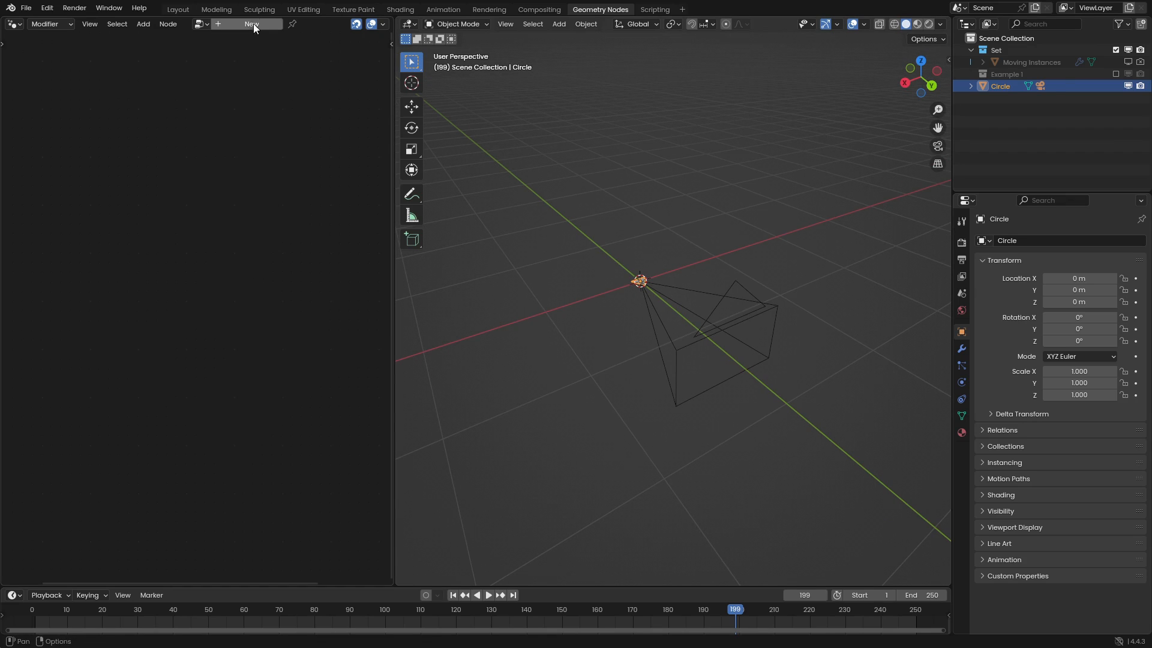
Create a Geometry Nodes tree on the triangle with a Transform Geometry node in Matrix mode.
{"action": "left_click", "coordinate": [251, 24]}
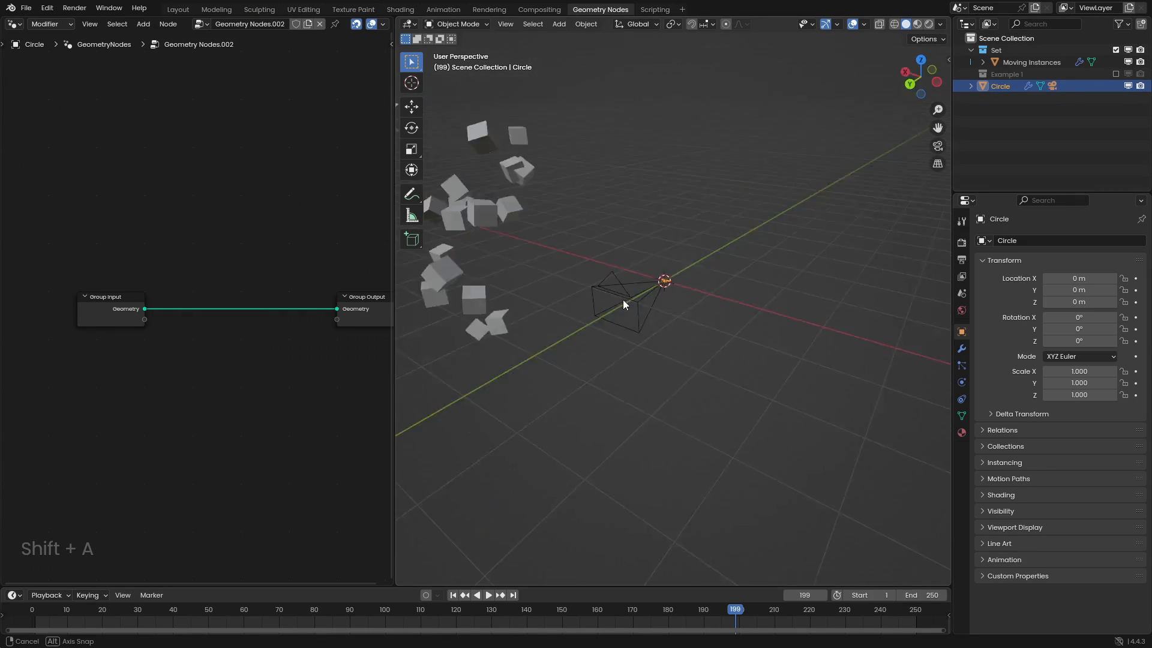
{"action": "key", "text": "shift+a"}
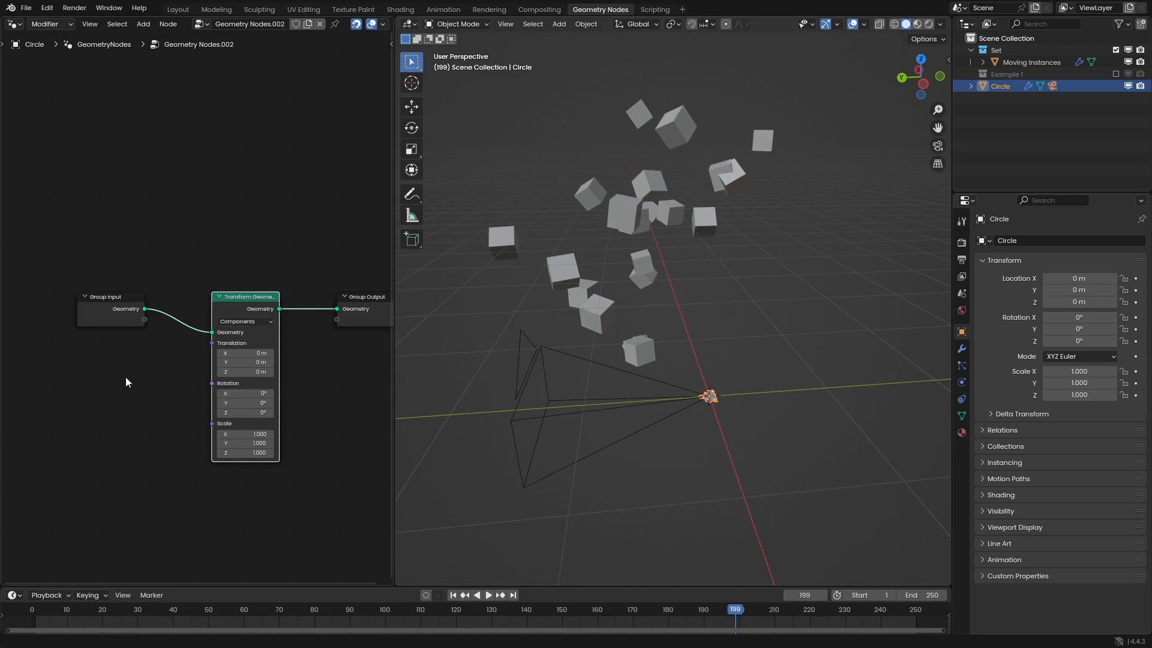
{"action": "left_click", "coordinate": [320, 192]}
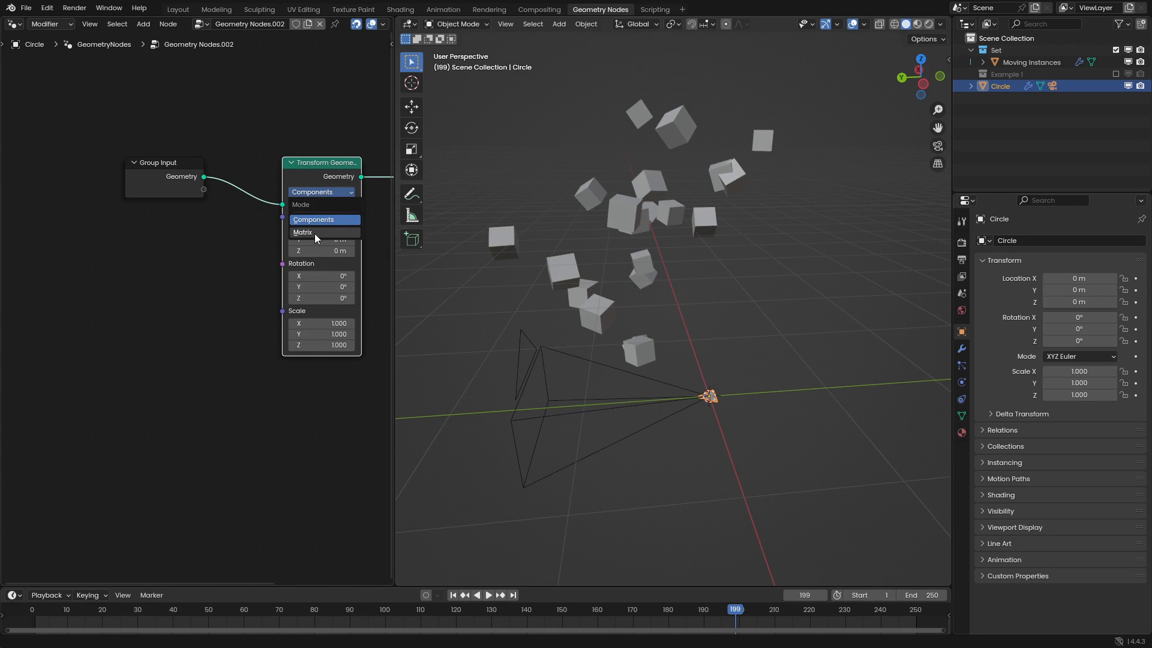
{"action": "left_click", "coordinate": [303, 232]}
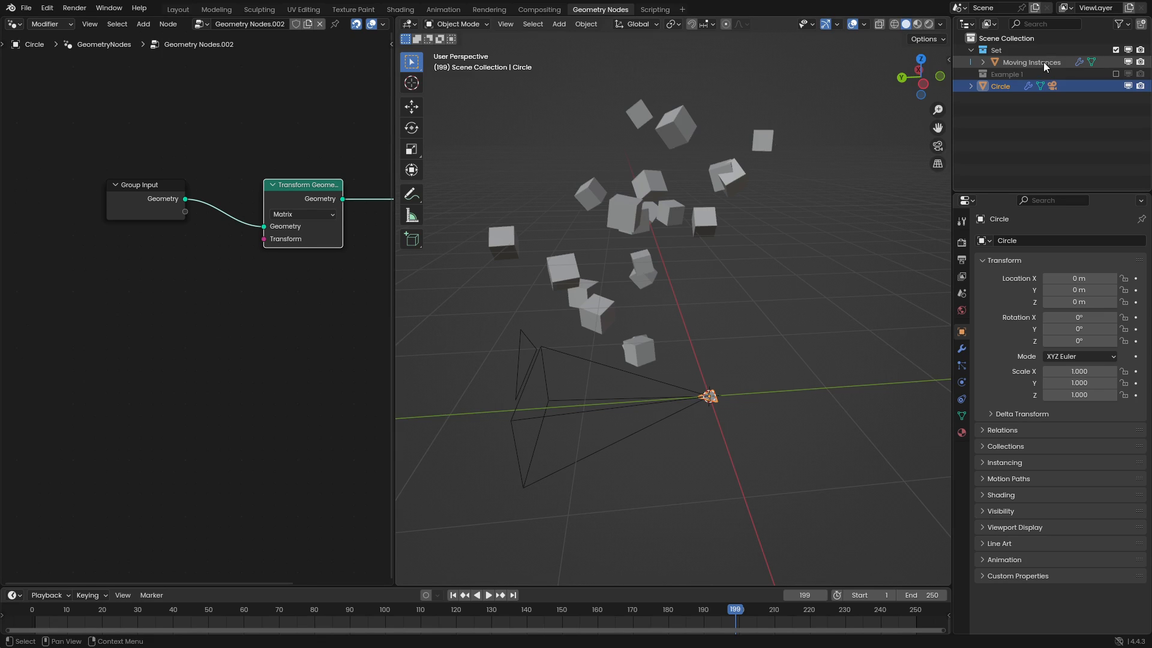
Bring in Moving Instances object info and add a Sample Index set to 4x4 Matrix on the Instance domain.
{"action": "left_click", "coordinate": [1030, 61]}
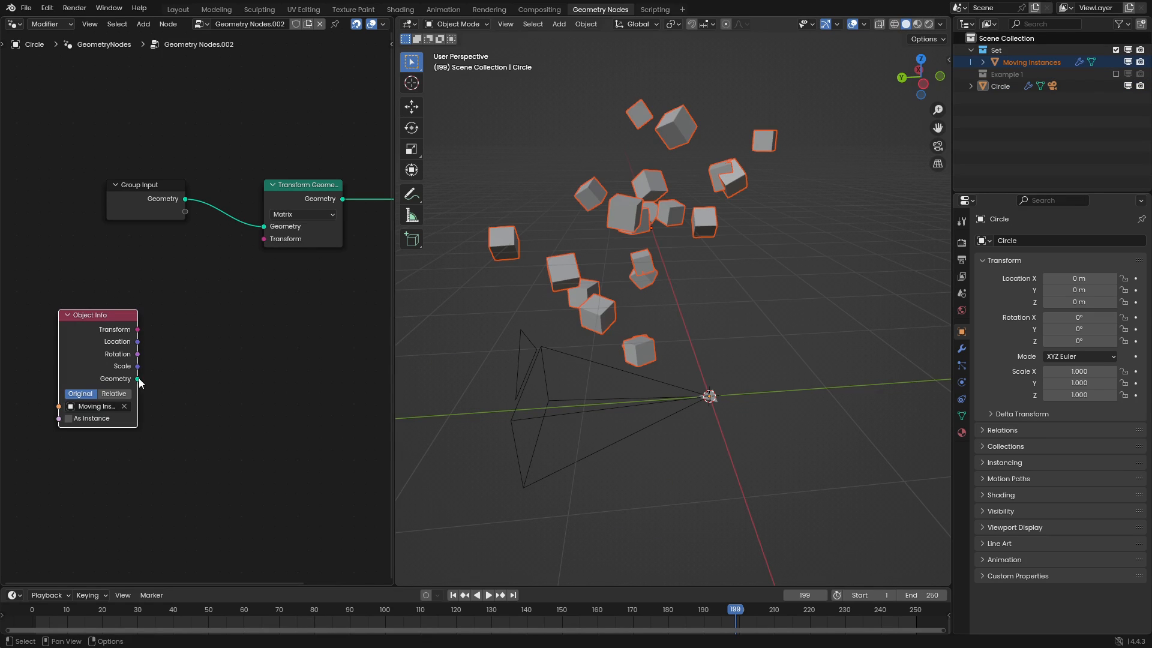
{"action": "type", "text": "sample in"}
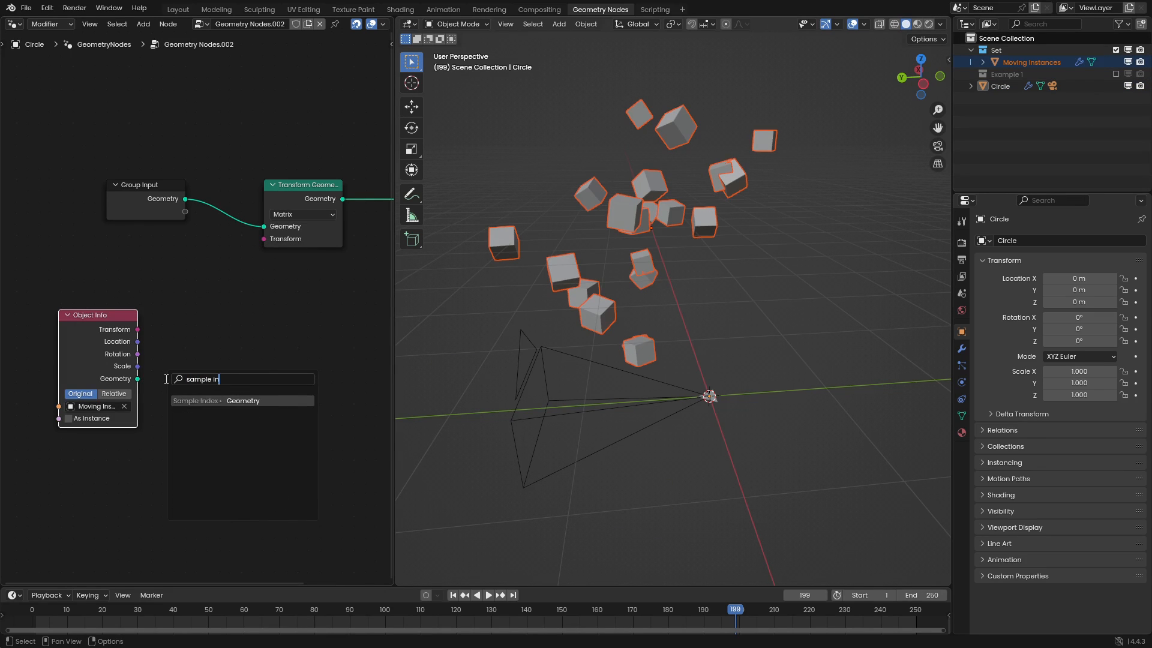
{"action": "left_click", "coordinate": [242, 401]}
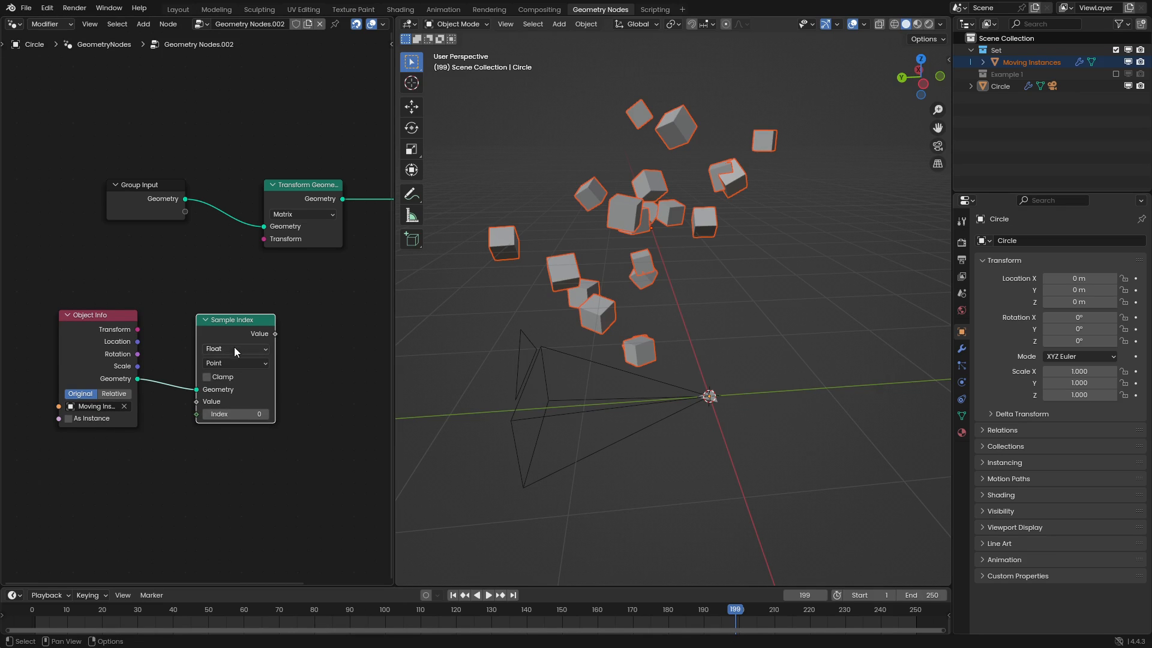
{"action": "left_click", "coordinate": [235, 348]}
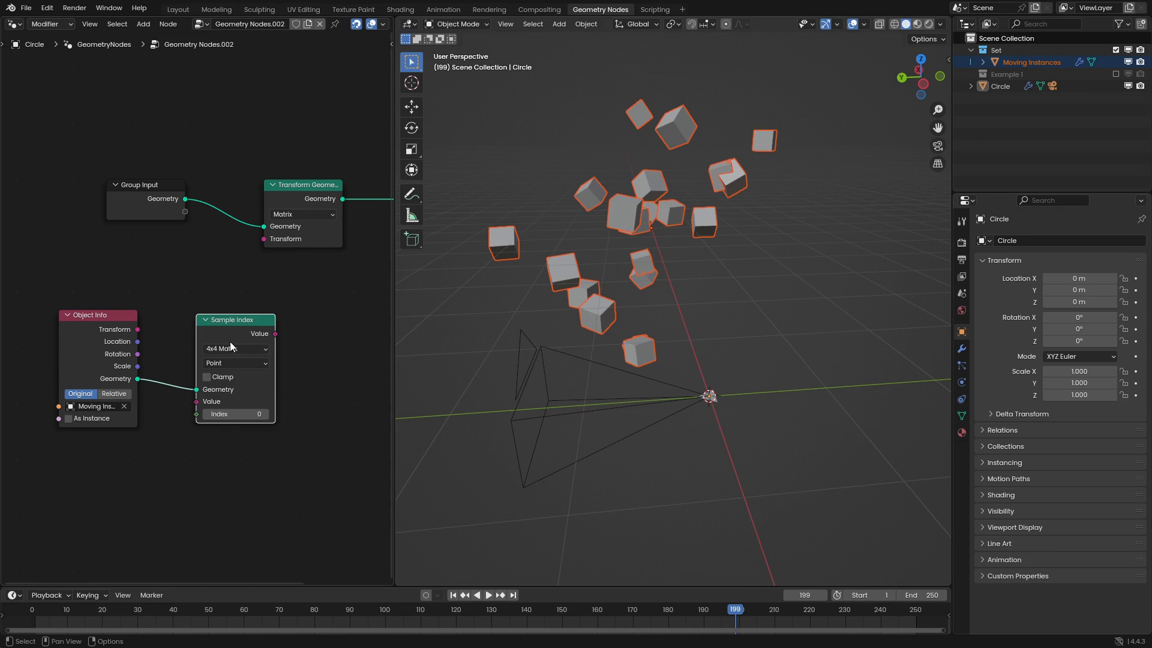
{"action": "left_click", "coordinate": [235, 363]}
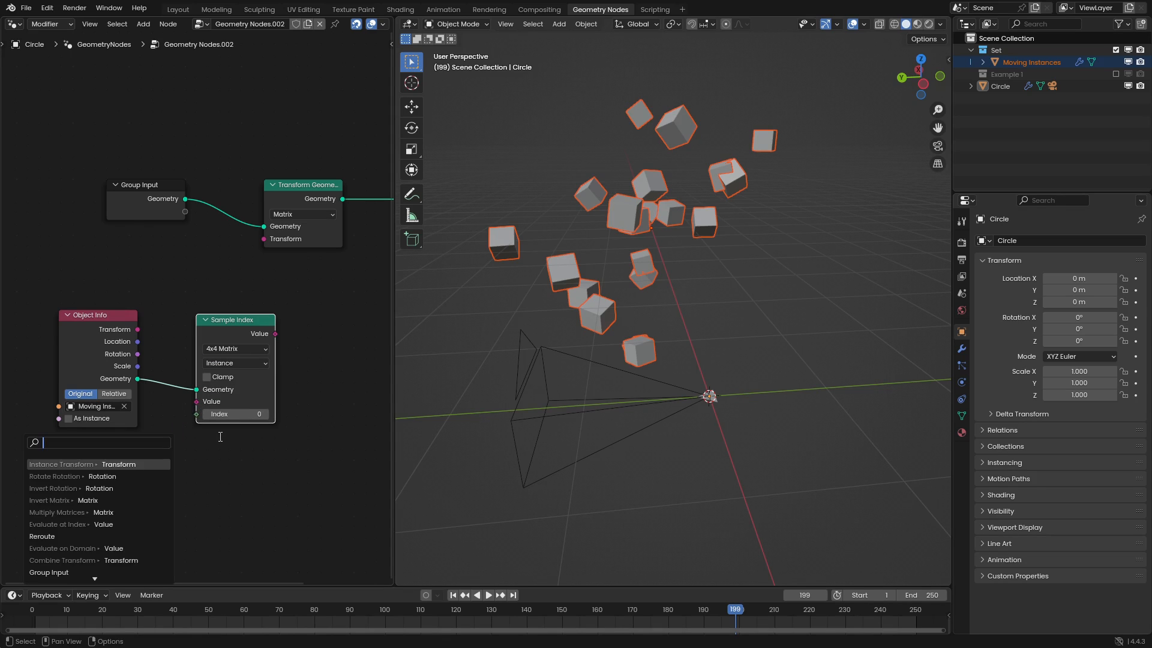
Feed an Instance Transform node into the Sample Index value.
{"action": "type", "text": "instance tran"}
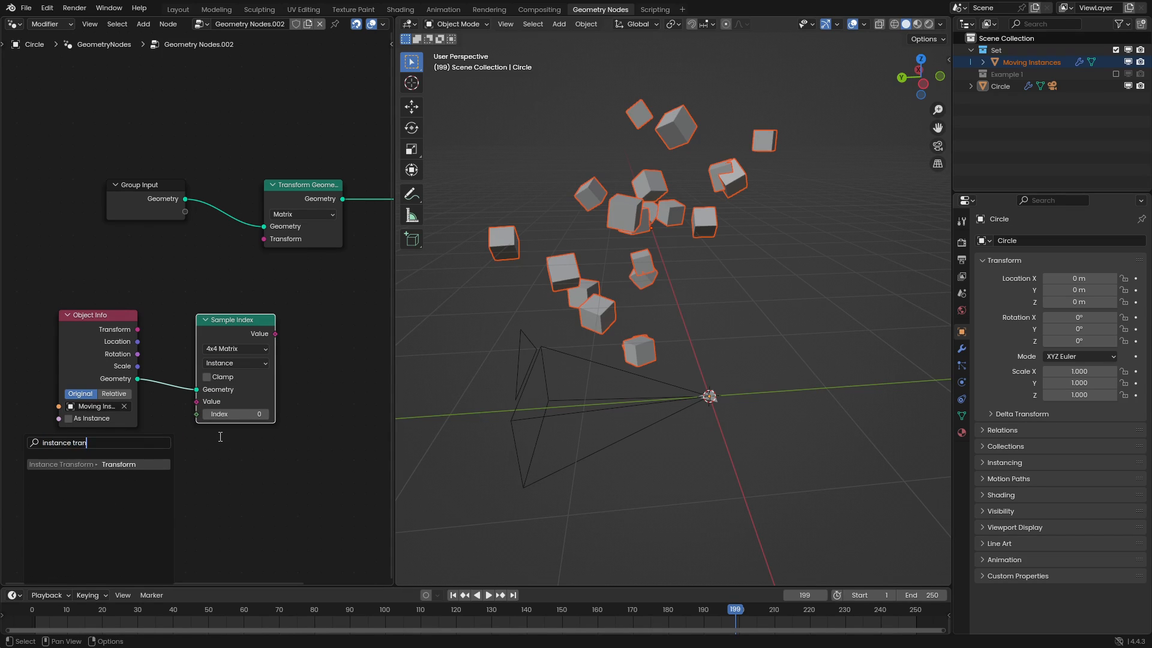
{"action": "left_click", "coordinate": [98, 464]}
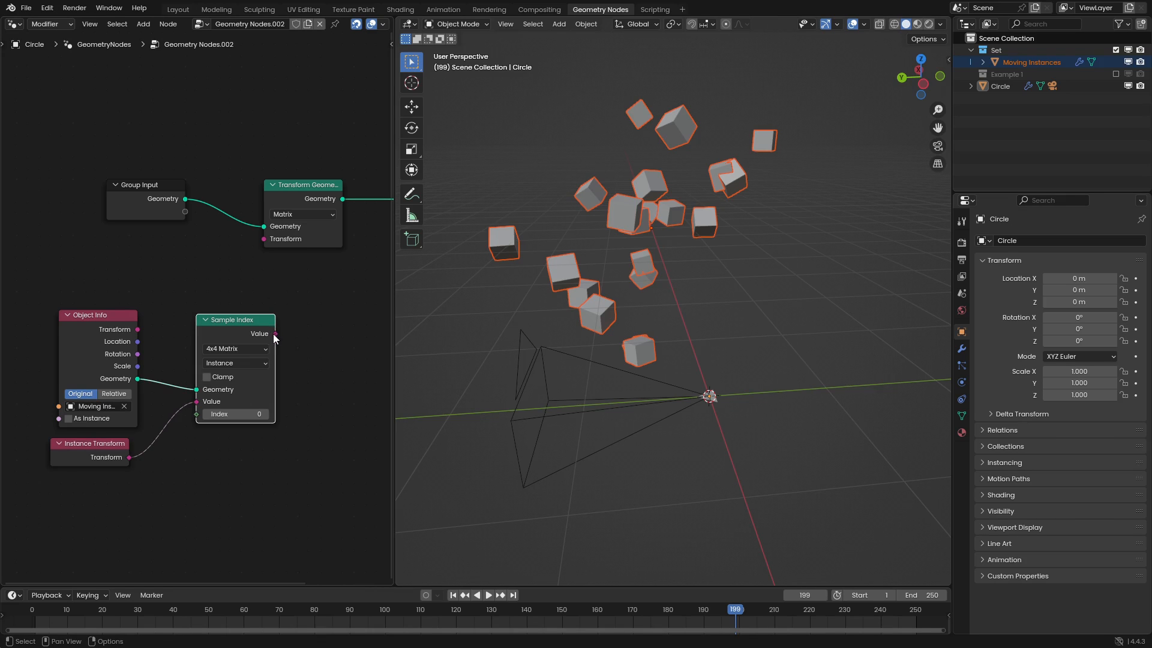
{"action": "key", "text": "space"}
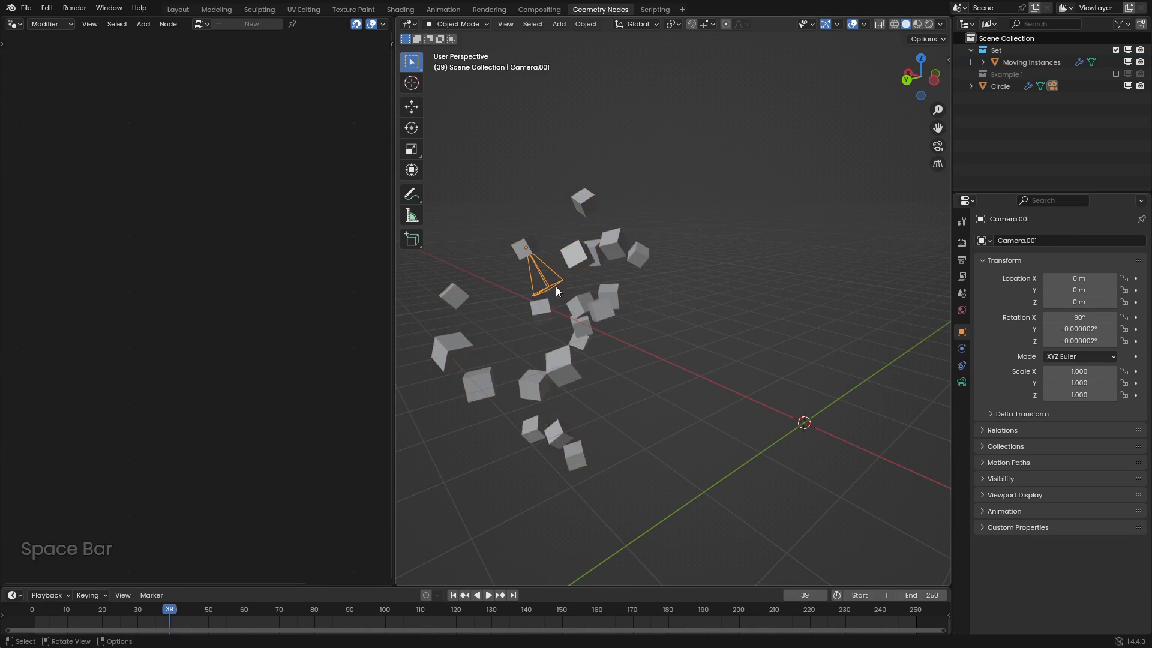
Play the timeline to watch Camera.001 ride along with a moving cube.
{"action": "key", "text": "space"}
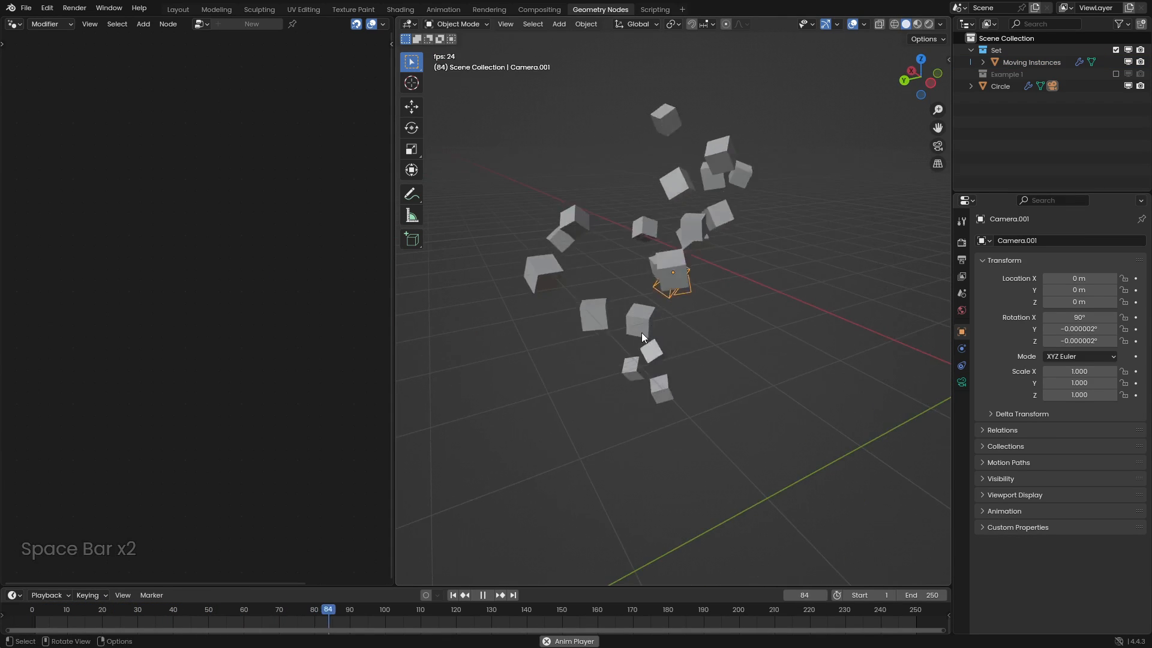